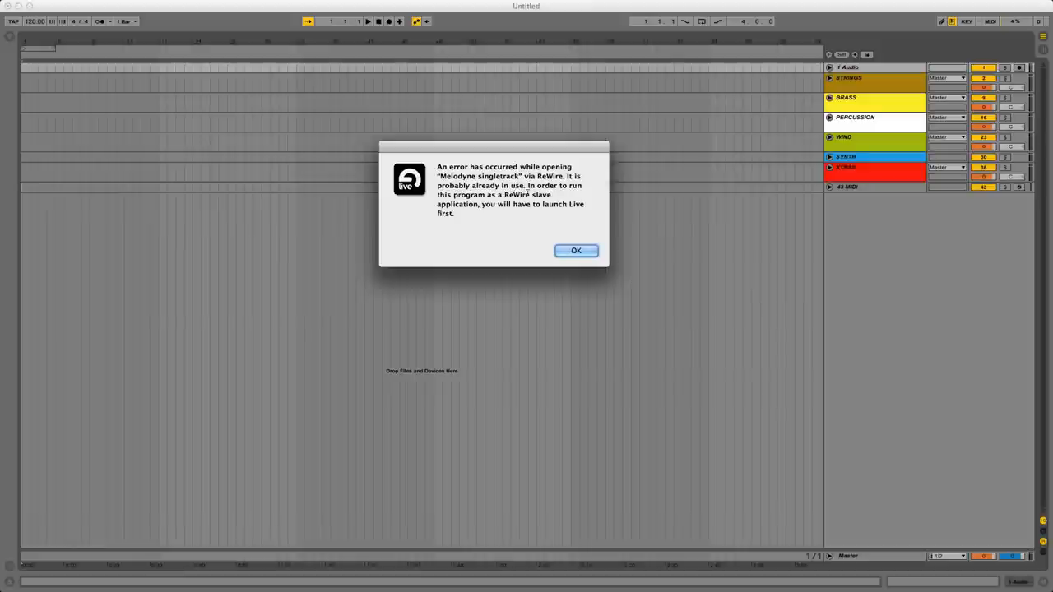
# Dismiss the Melodyne ReWire error dialog
pyautogui.click(575, 251)
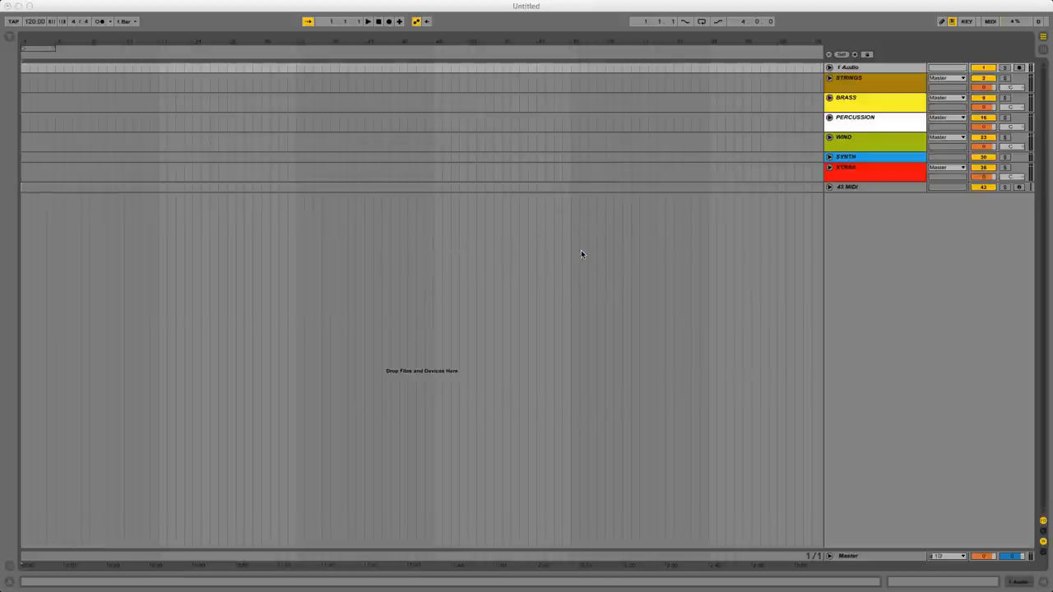
pyautogui.moveTo(582, 252)
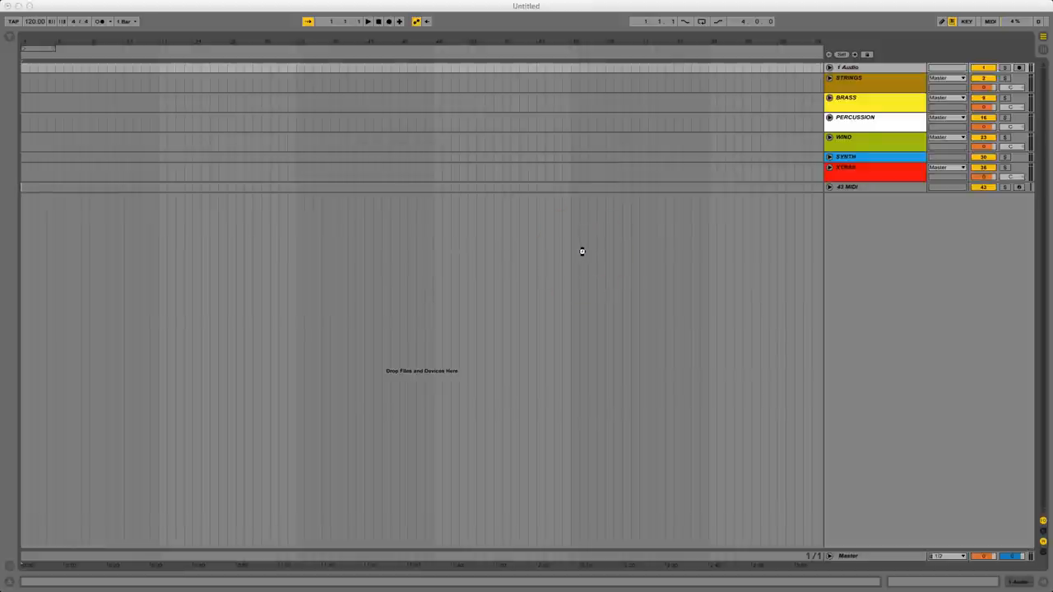
pyautogui.moveTo(585, 252)
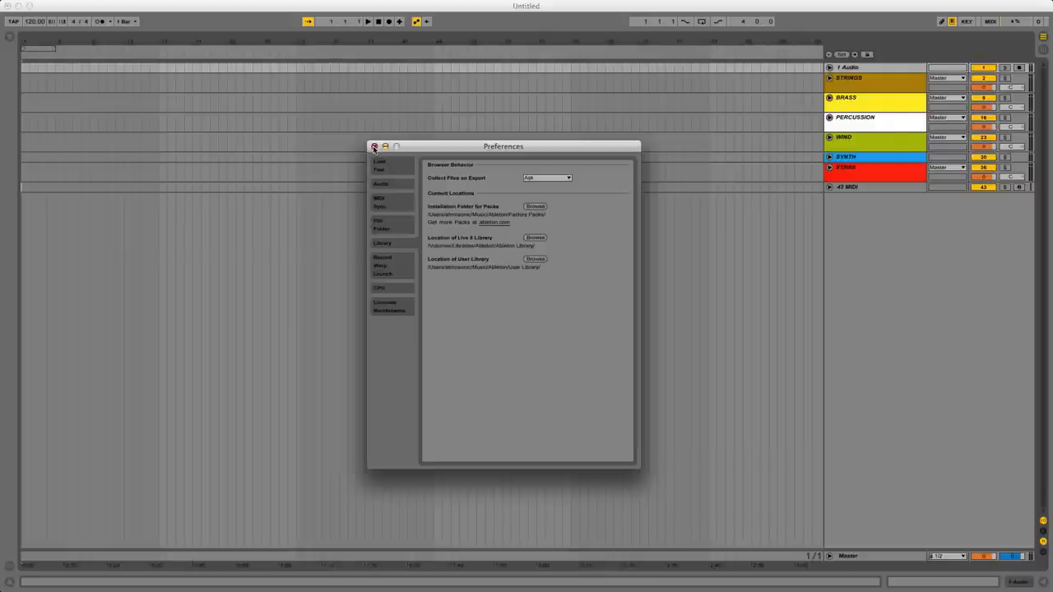
# Close the Preferences window, returning to the Strings, Brass, Percussion group-track arrangement
pyautogui.click(373, 146)
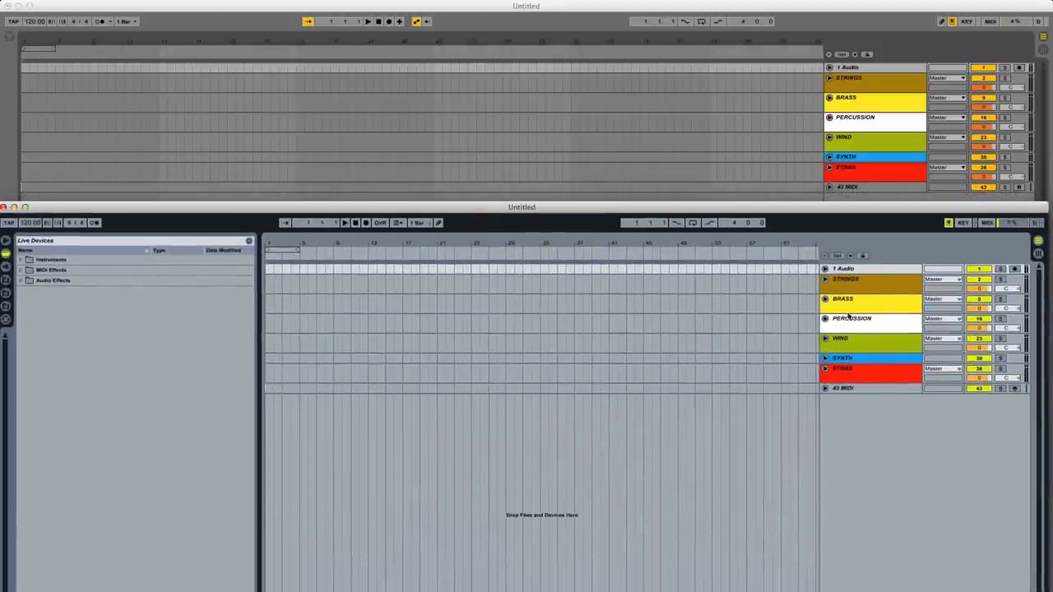
pyautogui.click(826, 279)
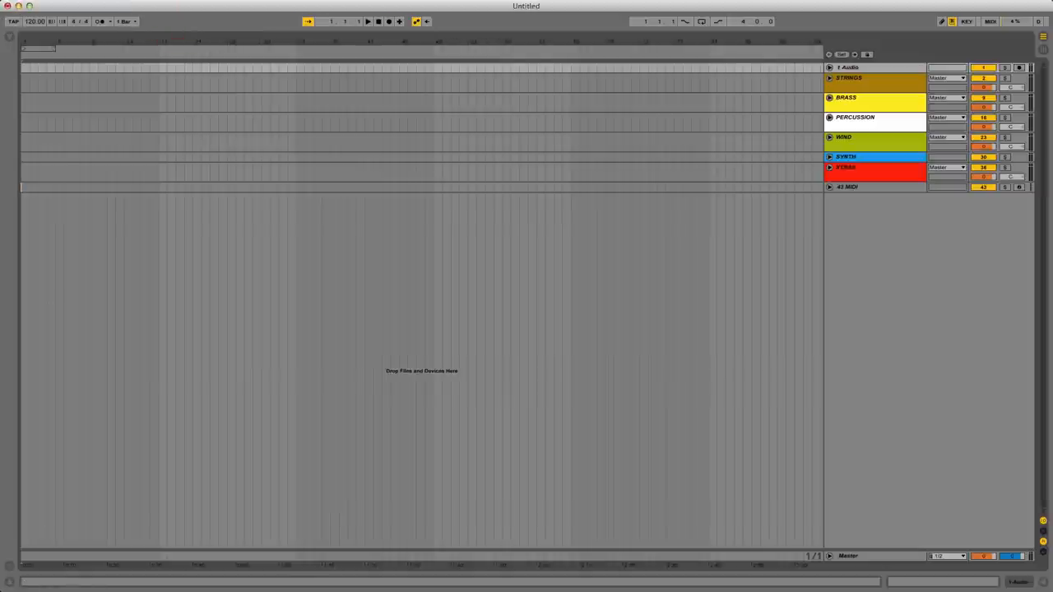
pyautogui.moveTo(11, 42)
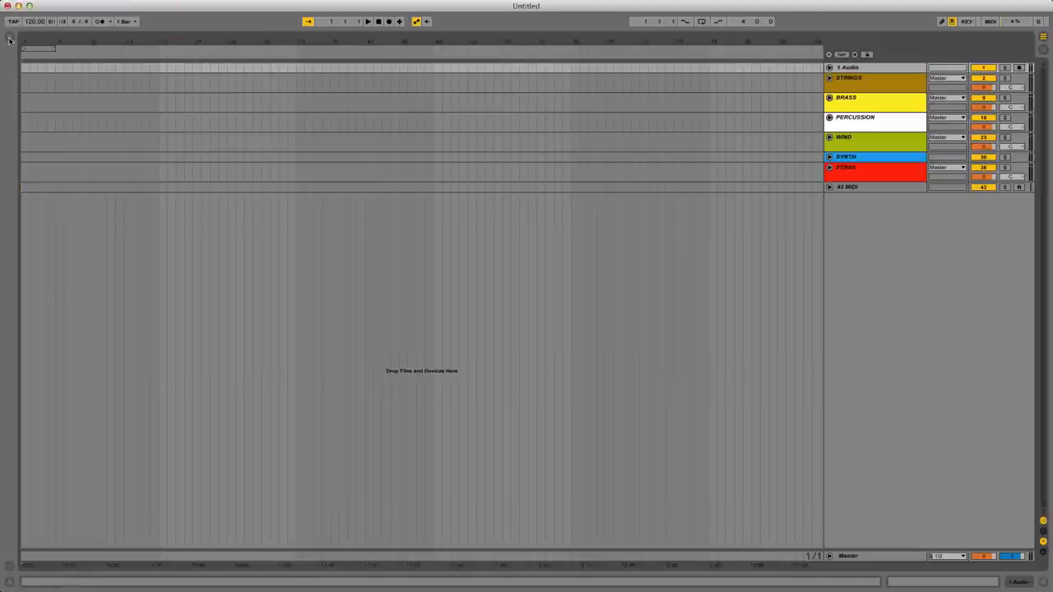
# Show the browser, open Live 8 Library under Places, and expand its Samples folder
pyautogui.click(9, 40)
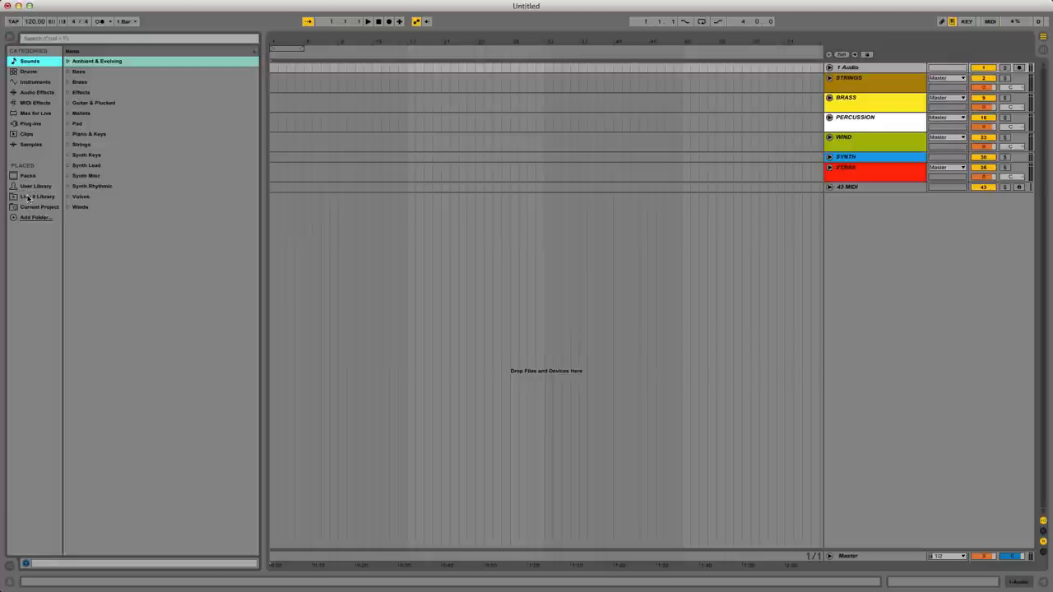
pyautogui.click(38, 196)
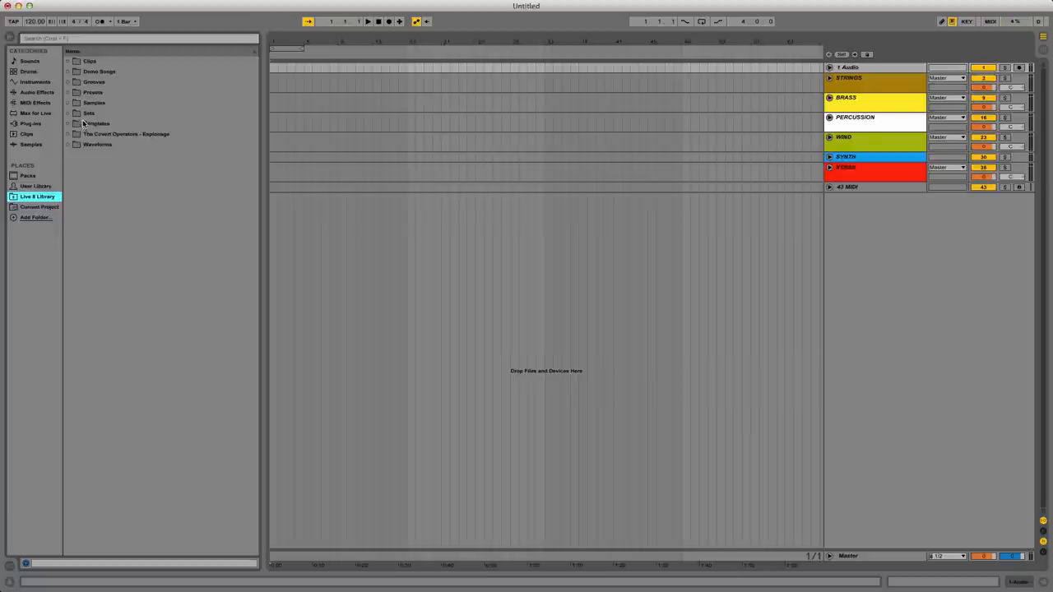
pyautogui.click(93, 102)
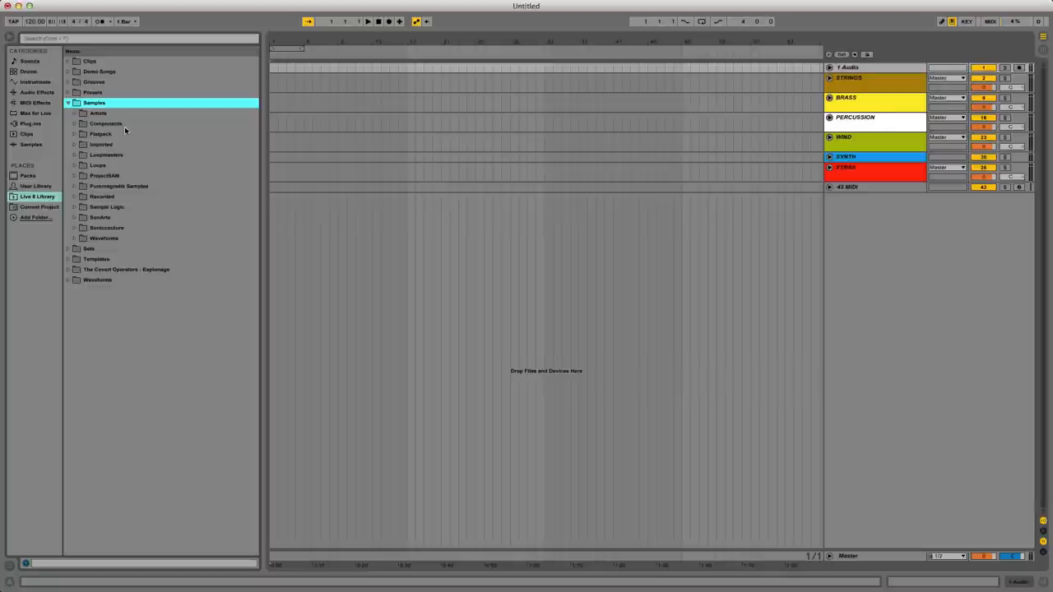
pyautogui.moveTo(97, 208)
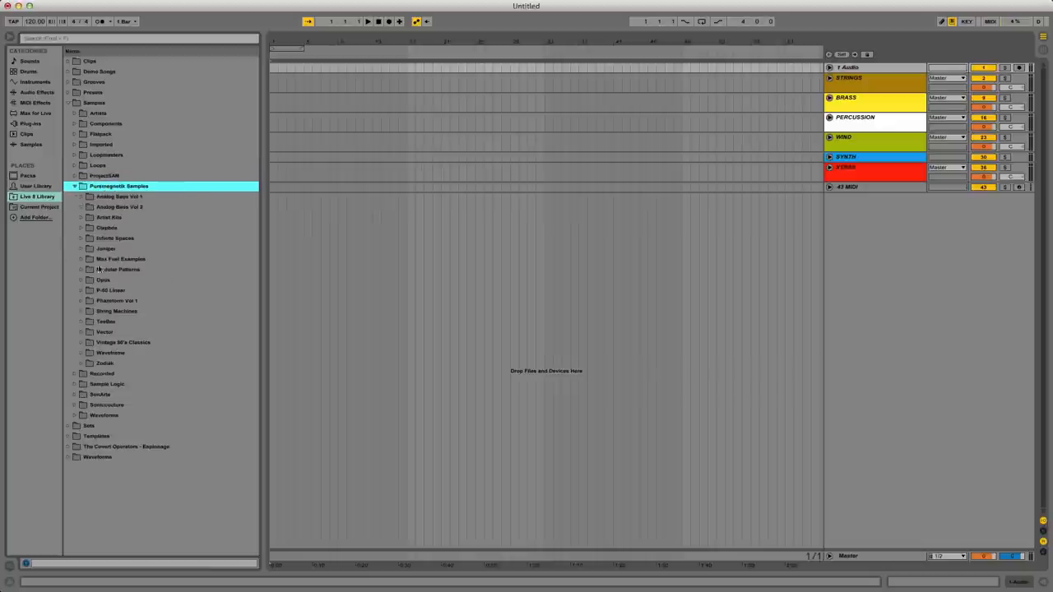
# Collapse Puremagnetik Samples and expand Flatpack to reveal DM ARP 2600 Drums
pyautogui.click(74, 186)
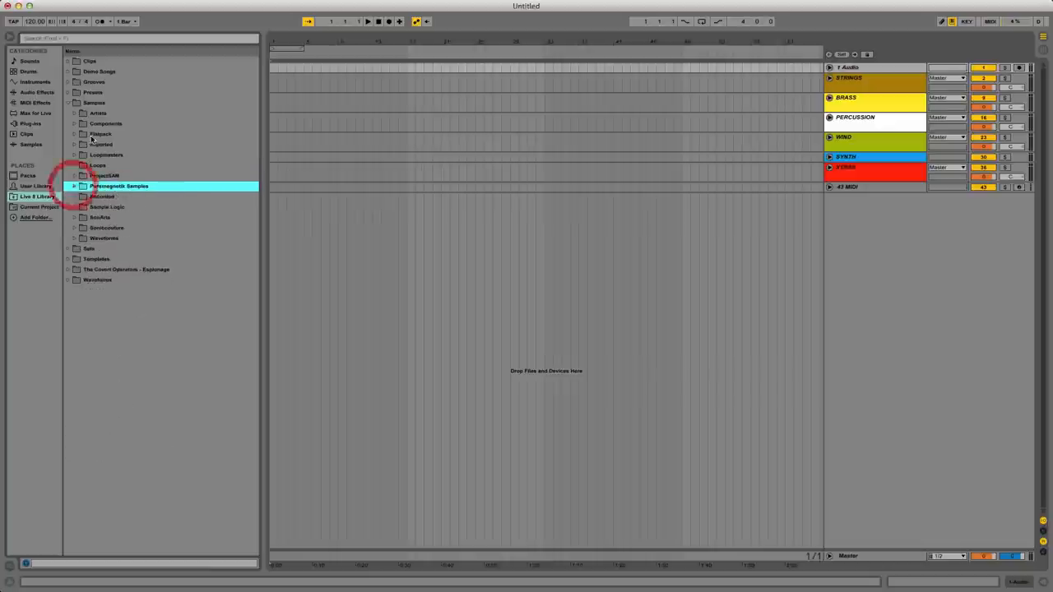
pyautogui.click(75, 134)
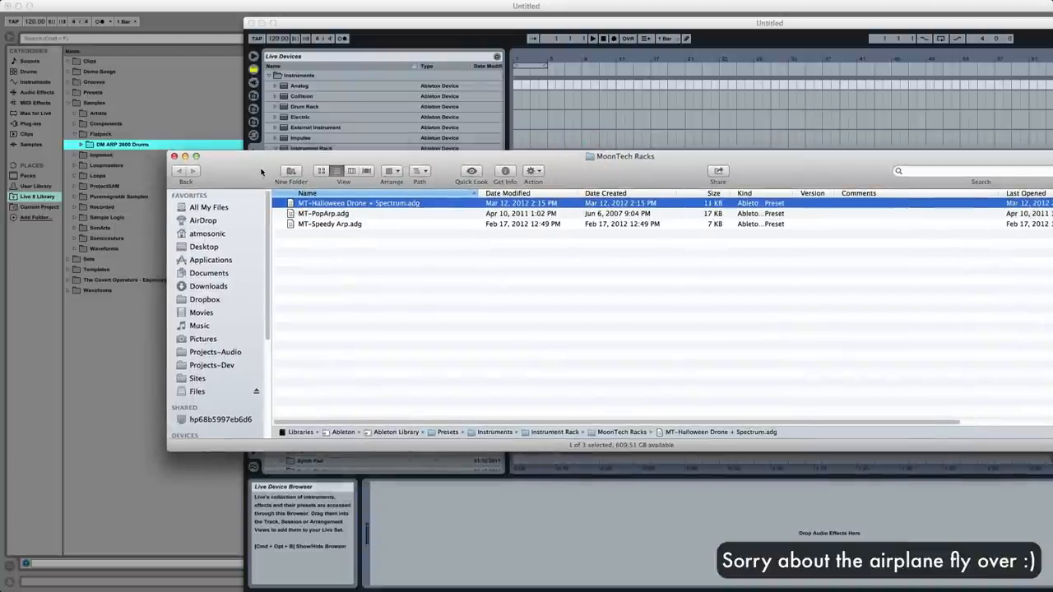
pyautogui.moveTo(625, 156); pyautogui.dragTo(713, 224)
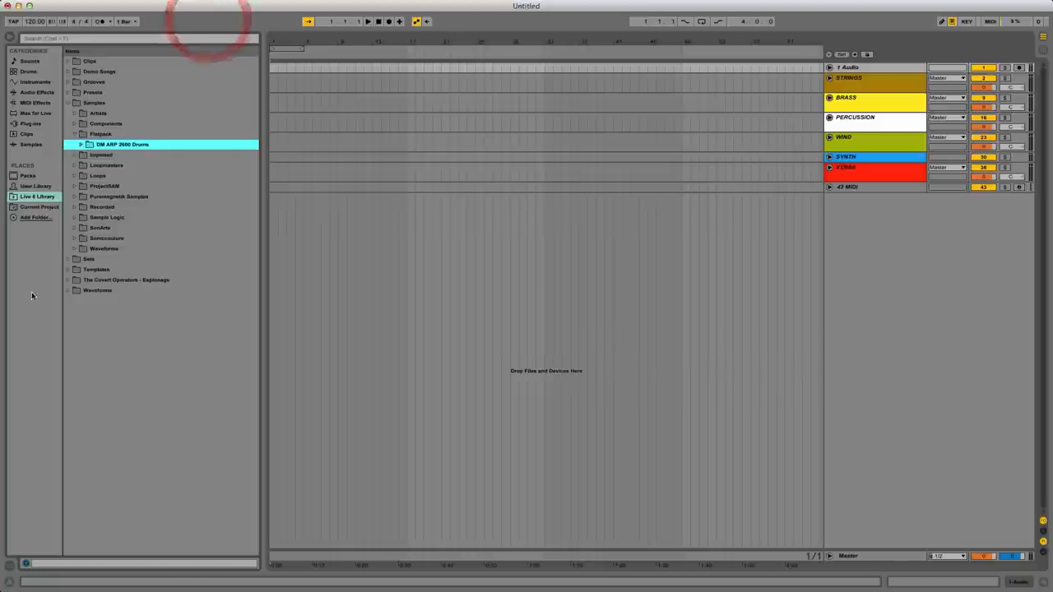
# In User Library, expand Presets and bring up Audio Effects' context menu for a new folder
pyautogui.click(68, 102)
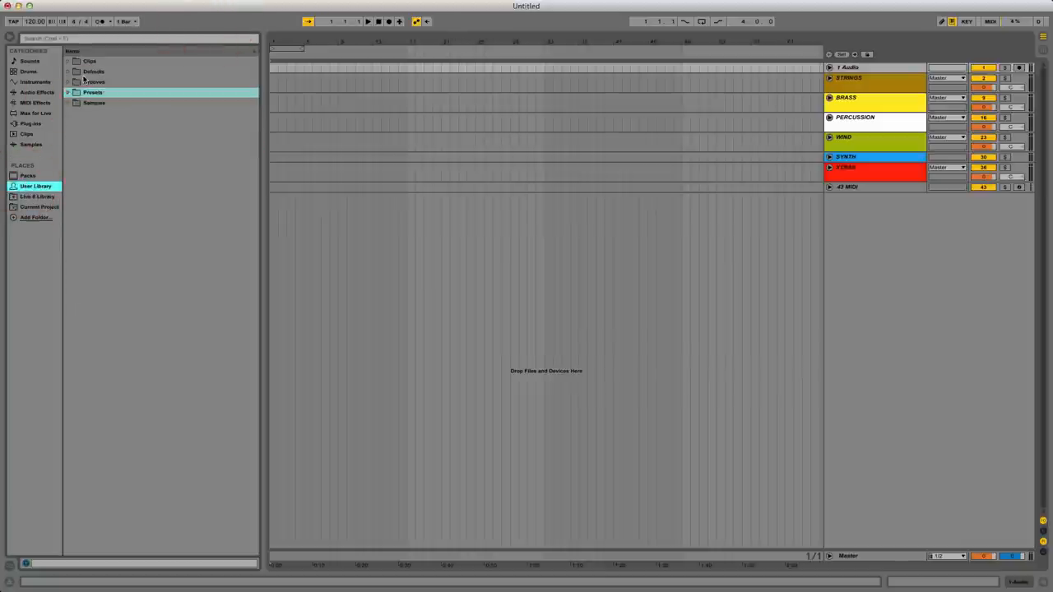
pyautogui.click(68, 92)
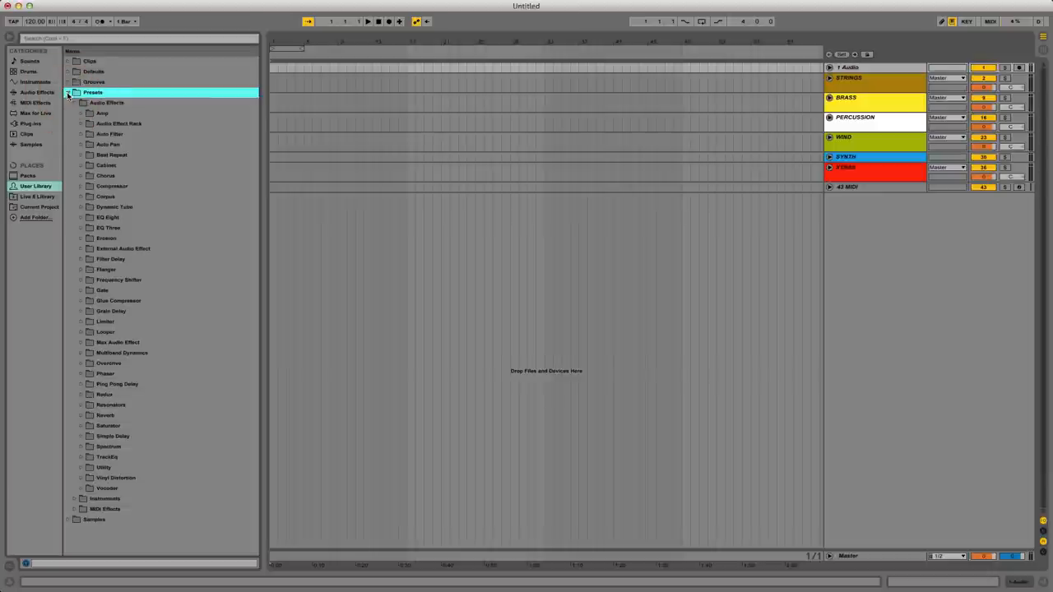
pyautogui.click(104, 102)
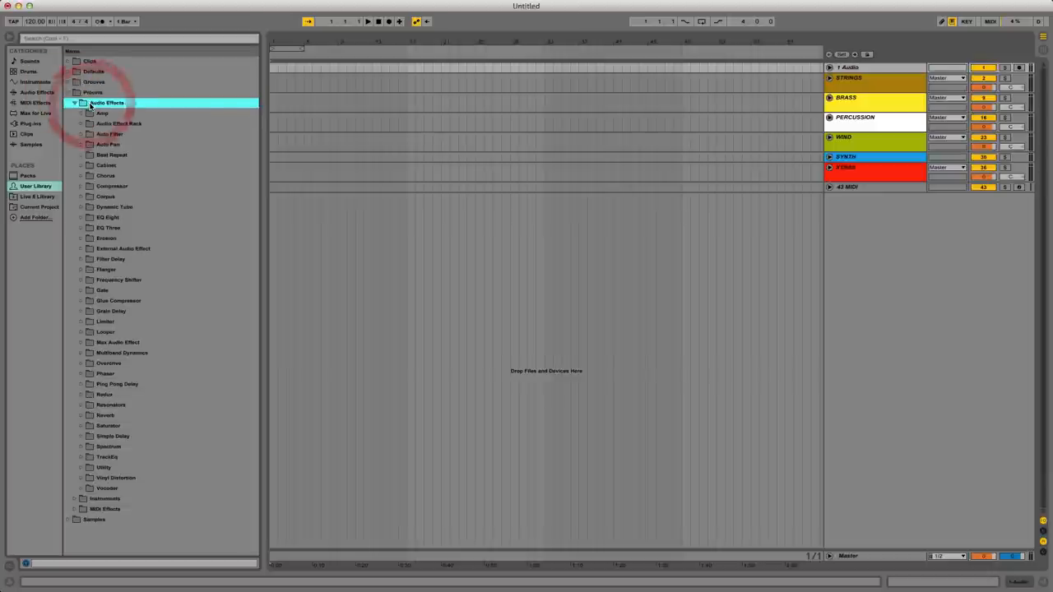
pyautogui.rightClick(106, 102)
pyautogui.write('MoonTech Racks')
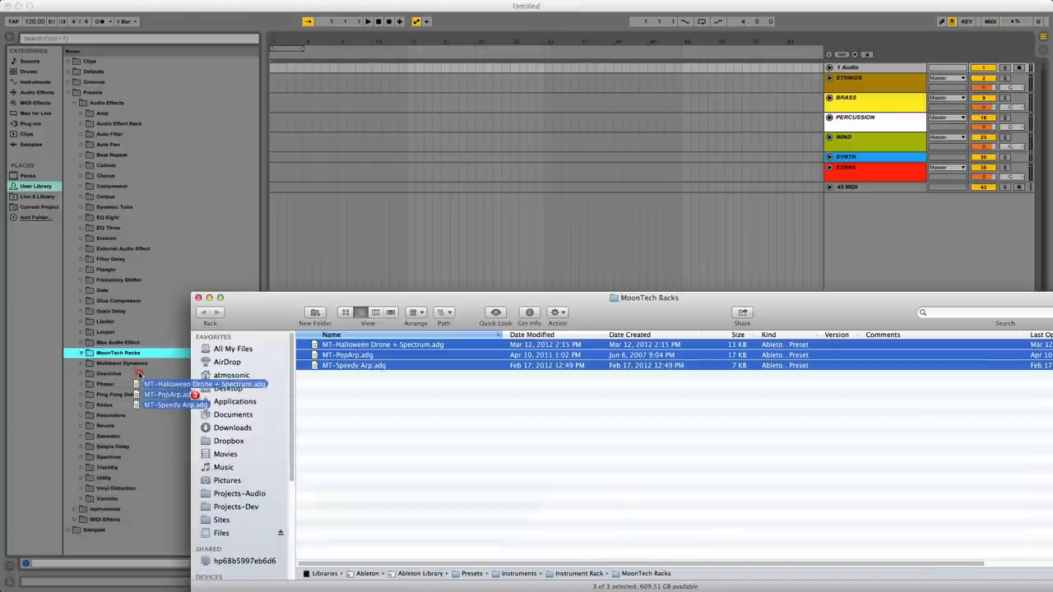
# Copy the four MoonTech .adg rack presets into MoonTech Racks, close Finder, start a search
pyautogui.click(118, 352)
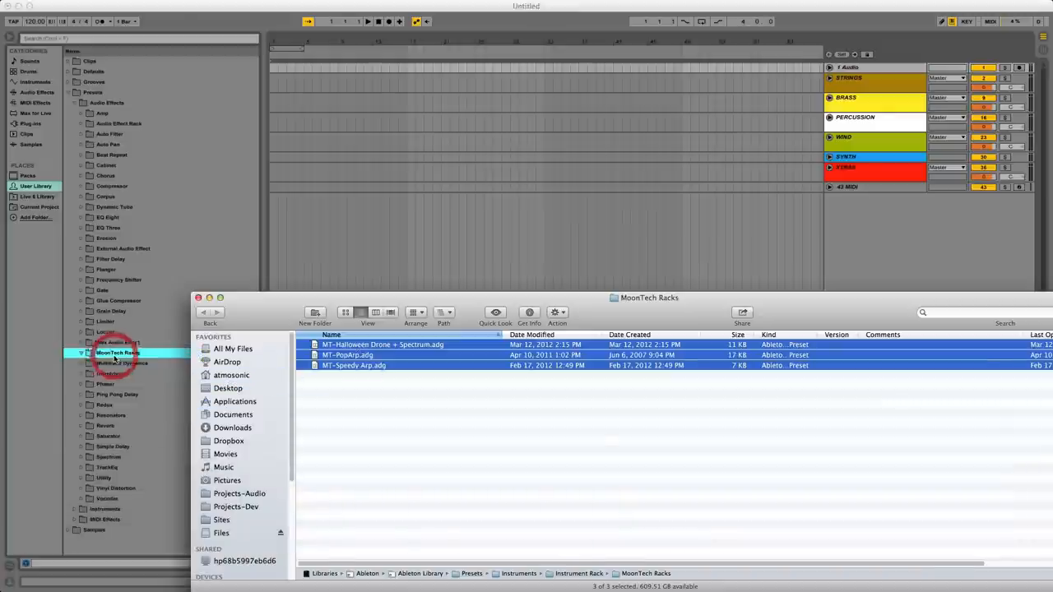
pyautogui.click(80, 352)
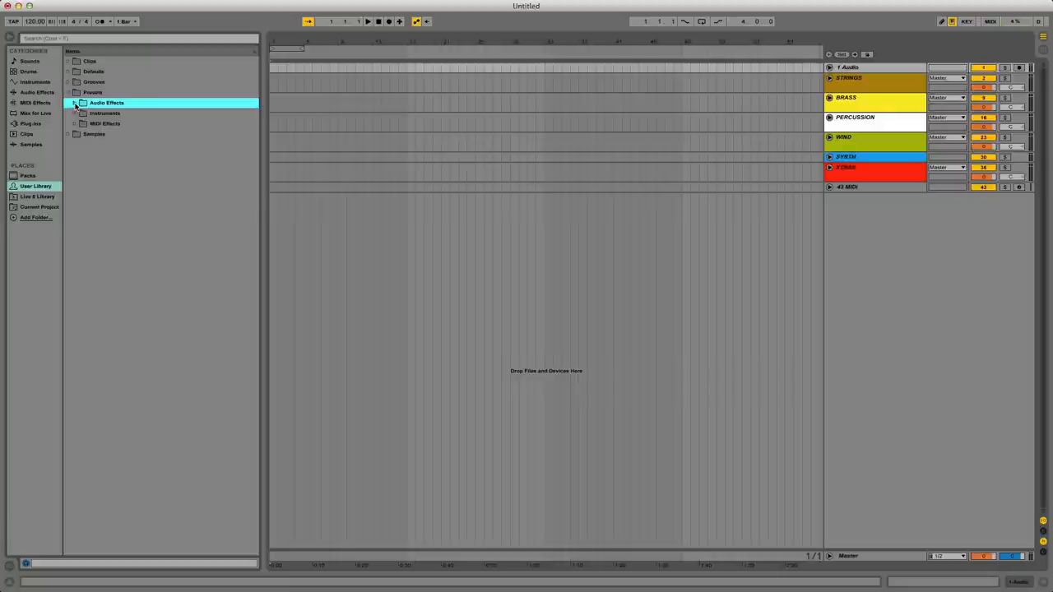
pyautogui.click(75, 102)
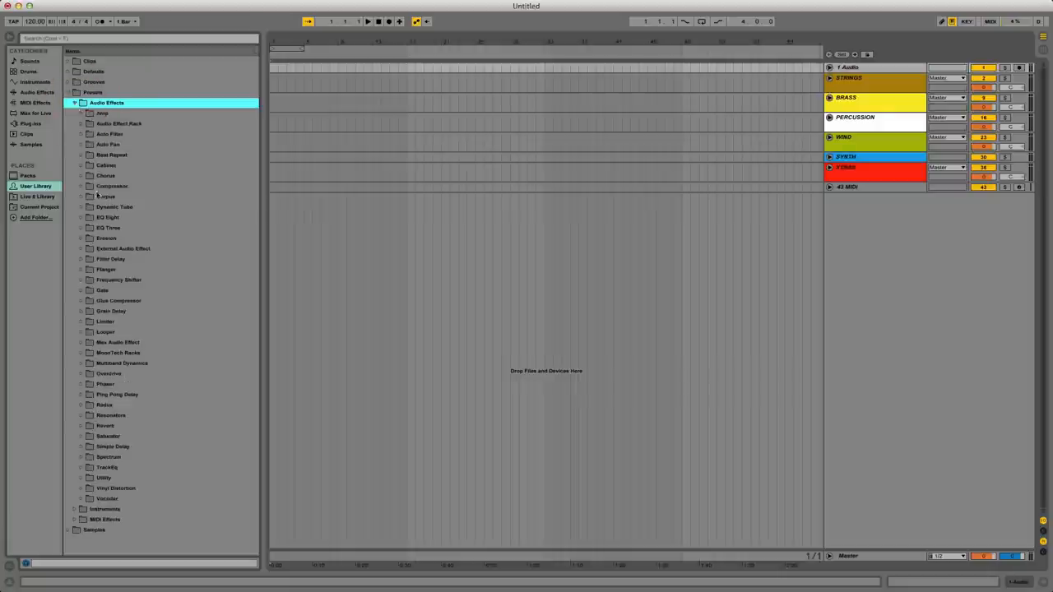
pyautogui.press('cmd')
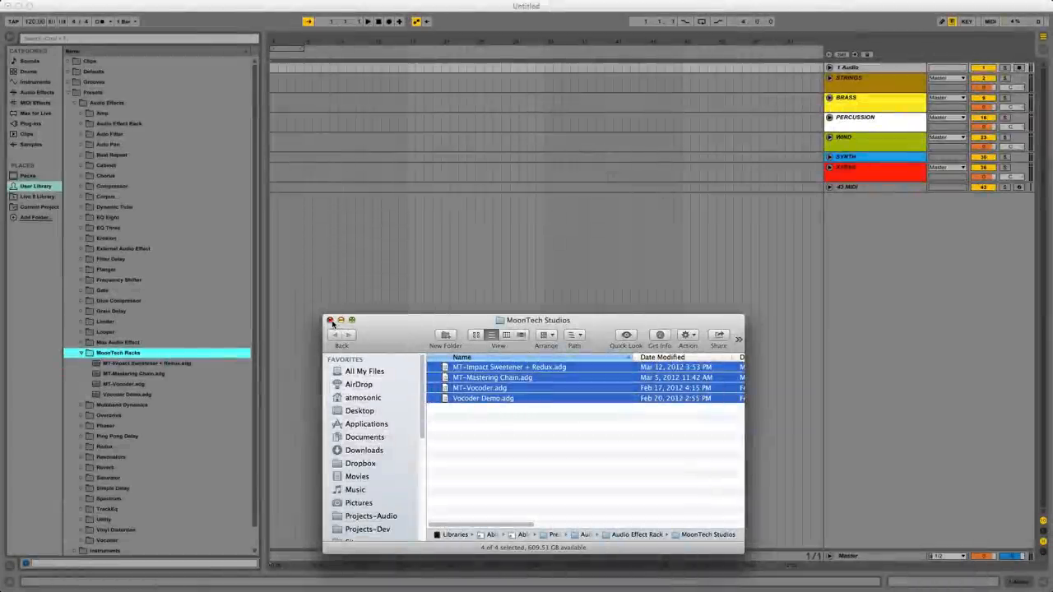
pyautogui.click(331, 320)
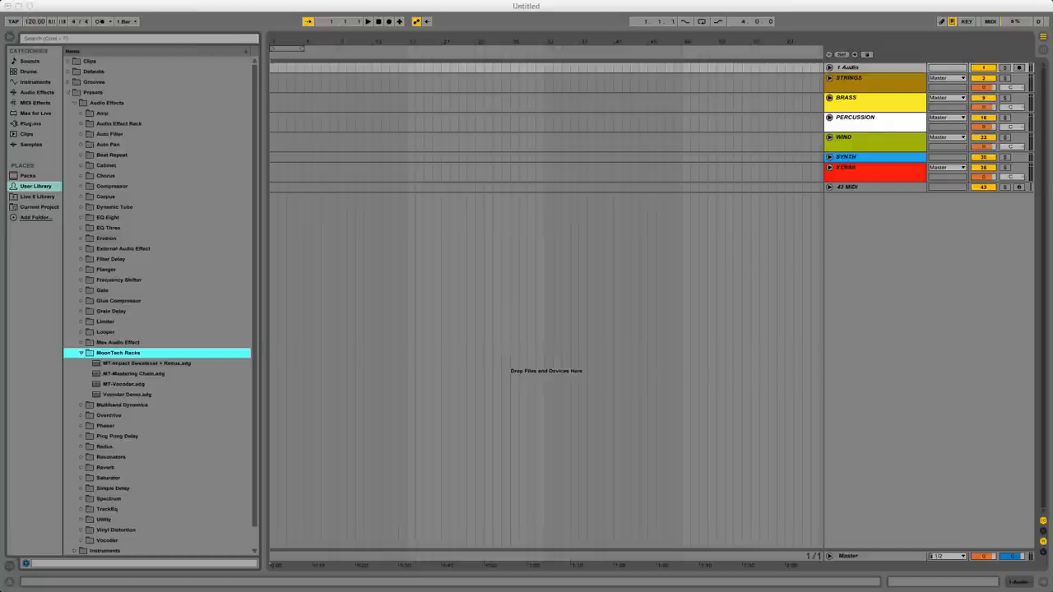
pyautogui.press('cmd+f')
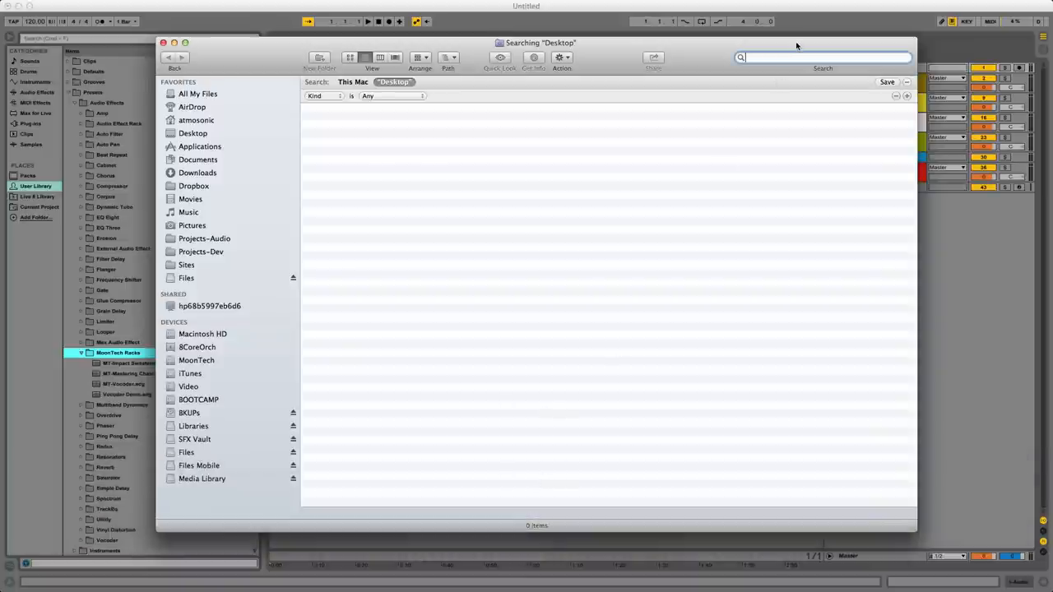
# Search Finder for Ableton Rack Preset kind files matching 'moontech'
pyautogui.write('Ableton Rack')
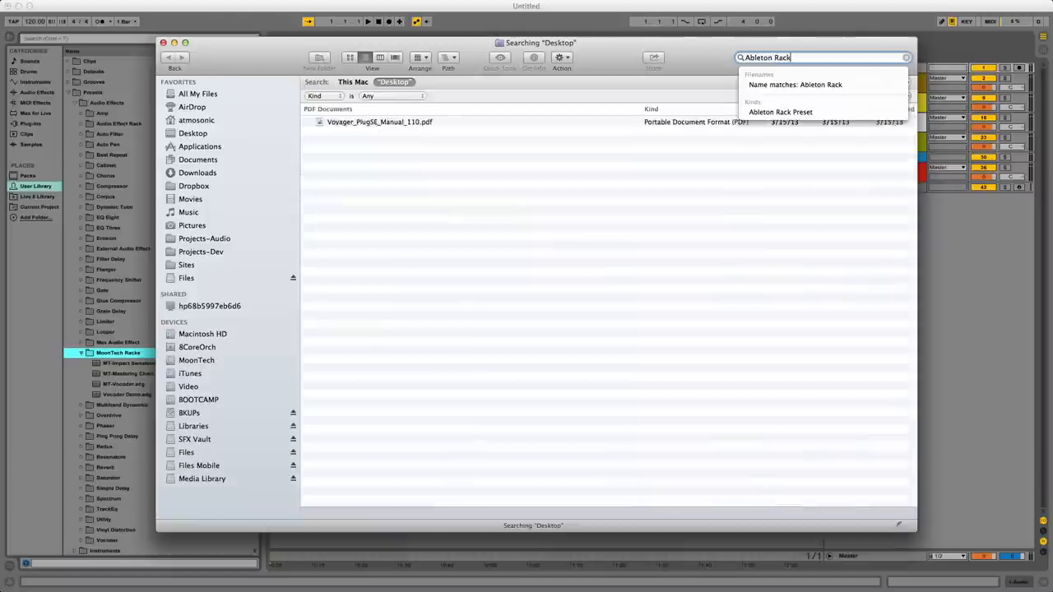
pyautogui.click(779, 111)
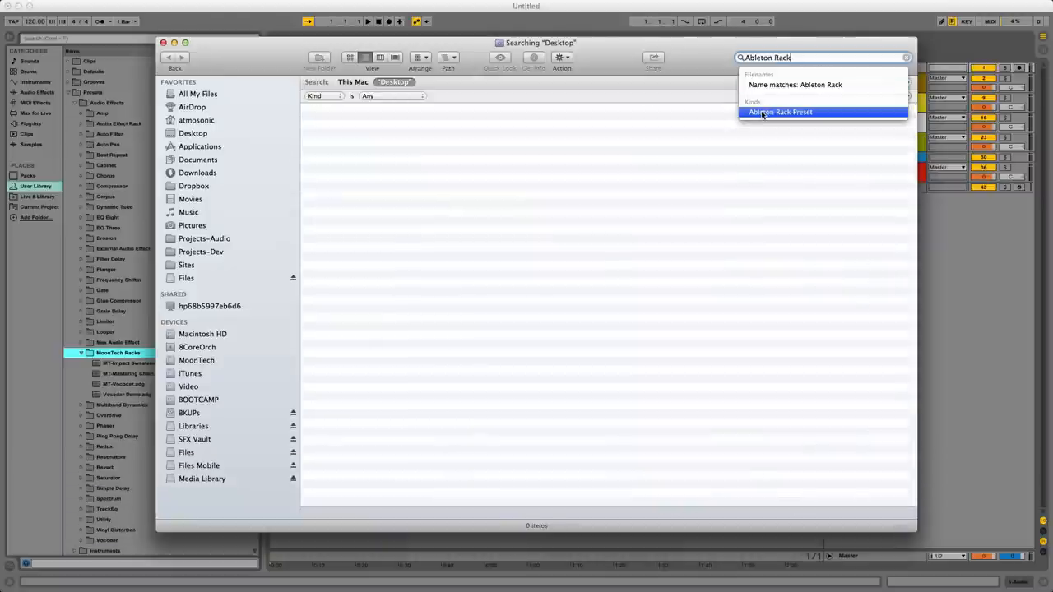
pyautogui.click(780, 112)
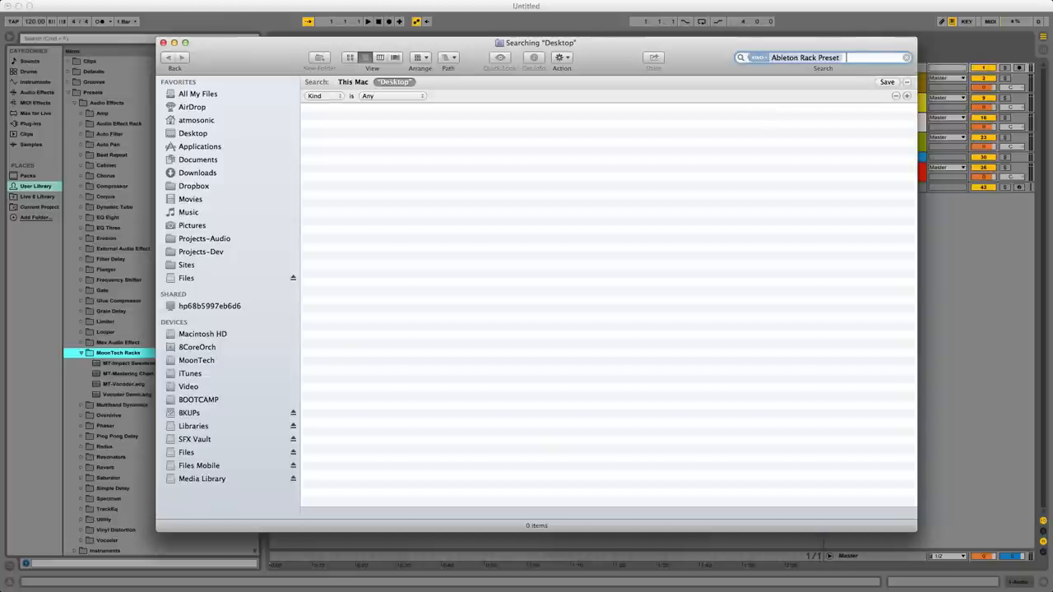
pyautogui.write('moontech')
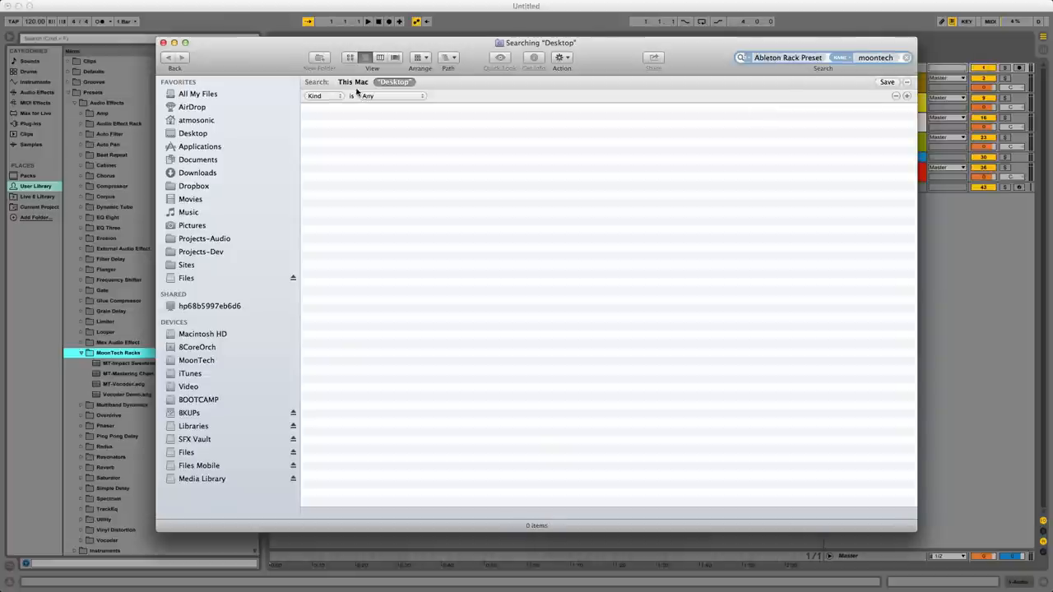
pyautogui.moveTo(394, 81)
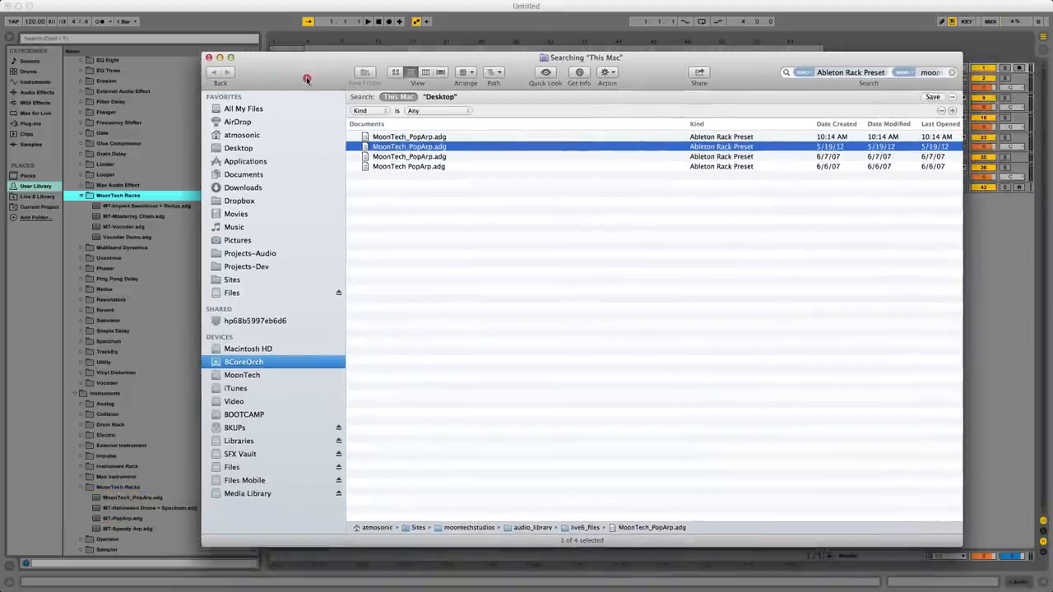
pyautogui.click(209, 57)
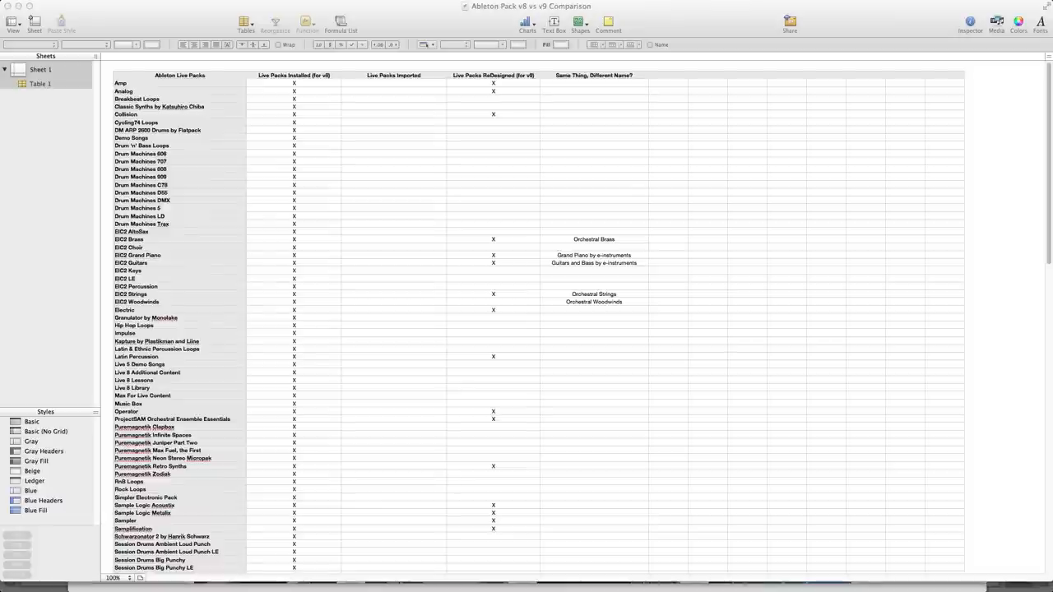
# Enter an x under Live Packs Imported for Flatpack's DM ARP Drums row
pyautogui.scroll(-3)
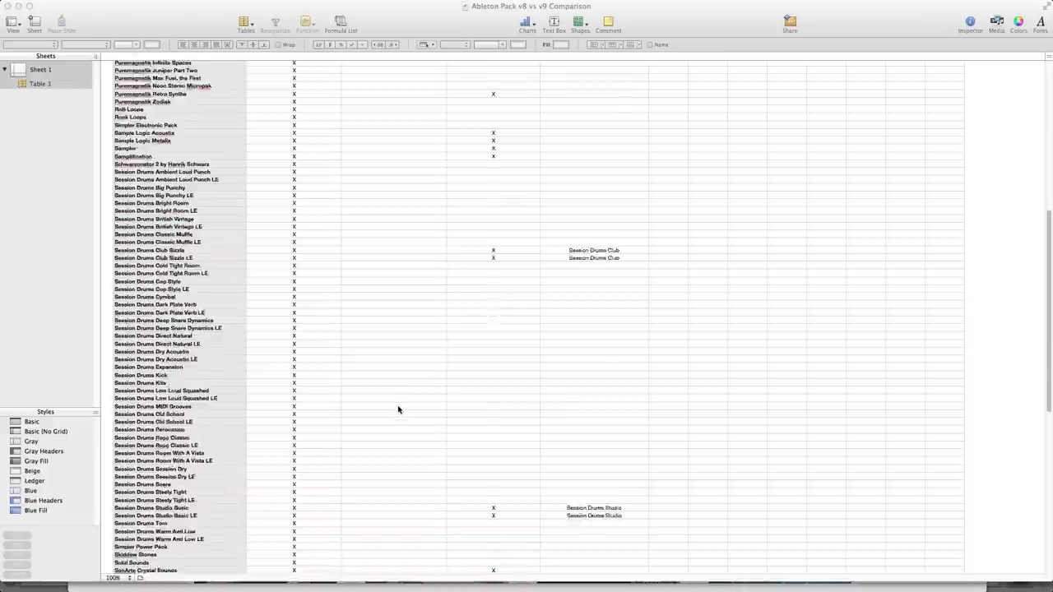
pyautogui.scroll(-3)
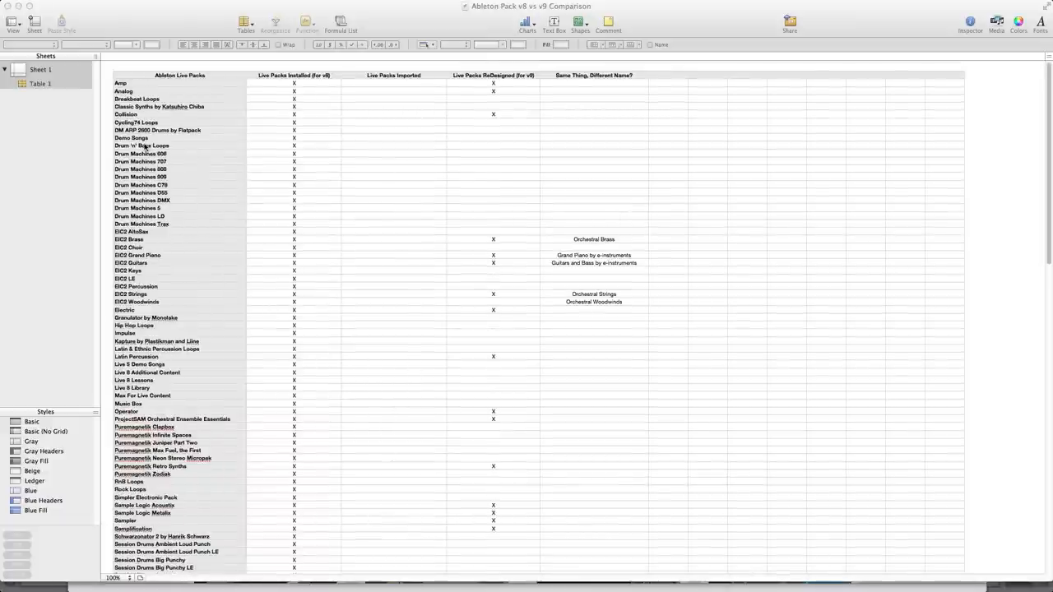
pyautogui.click(384, 129)
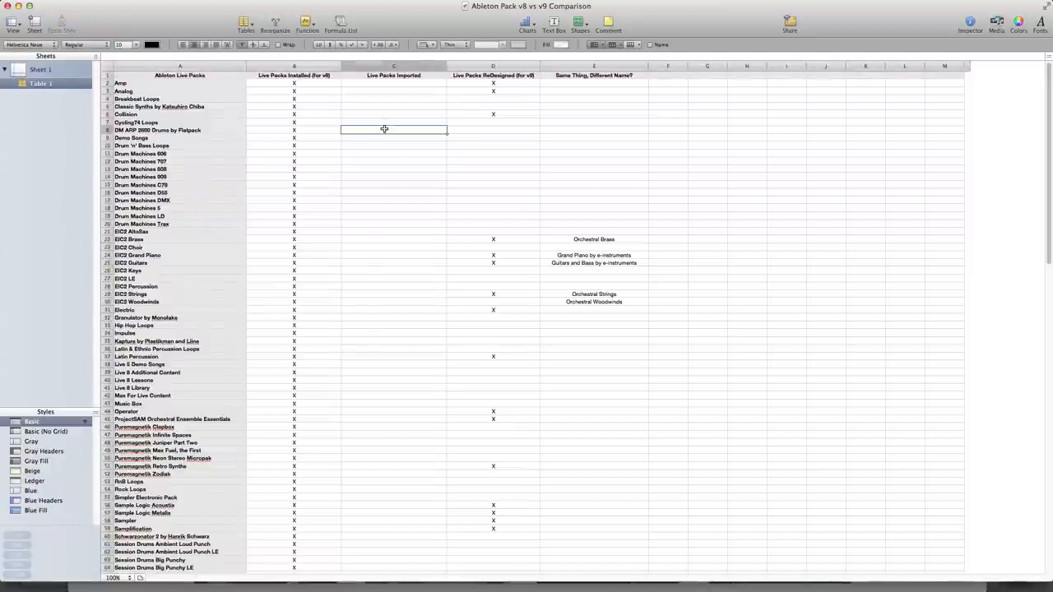
pyautogui.write('x')
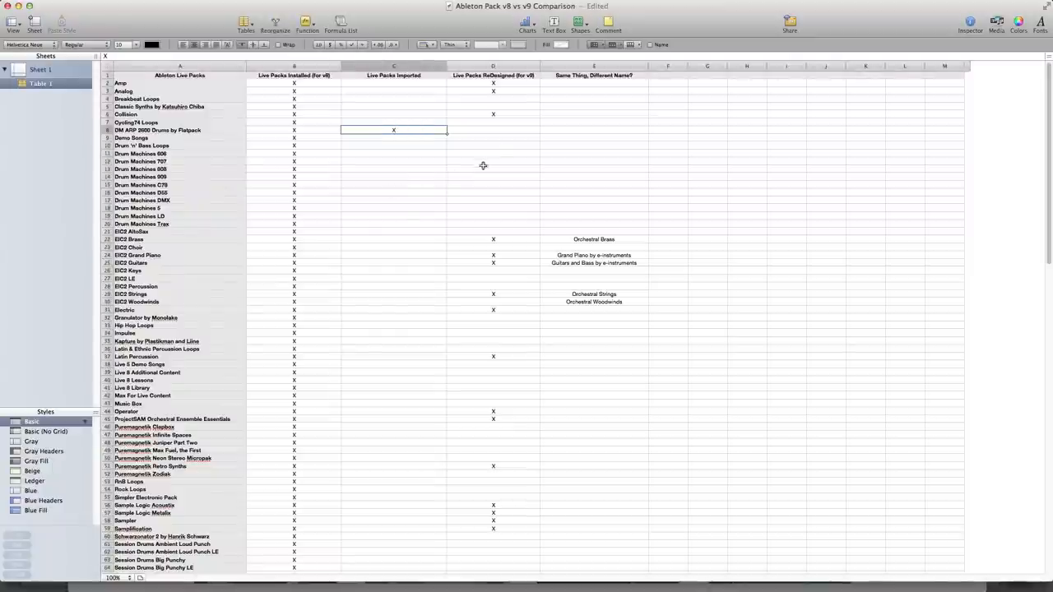
pyautogui.moveTo(565, 133)
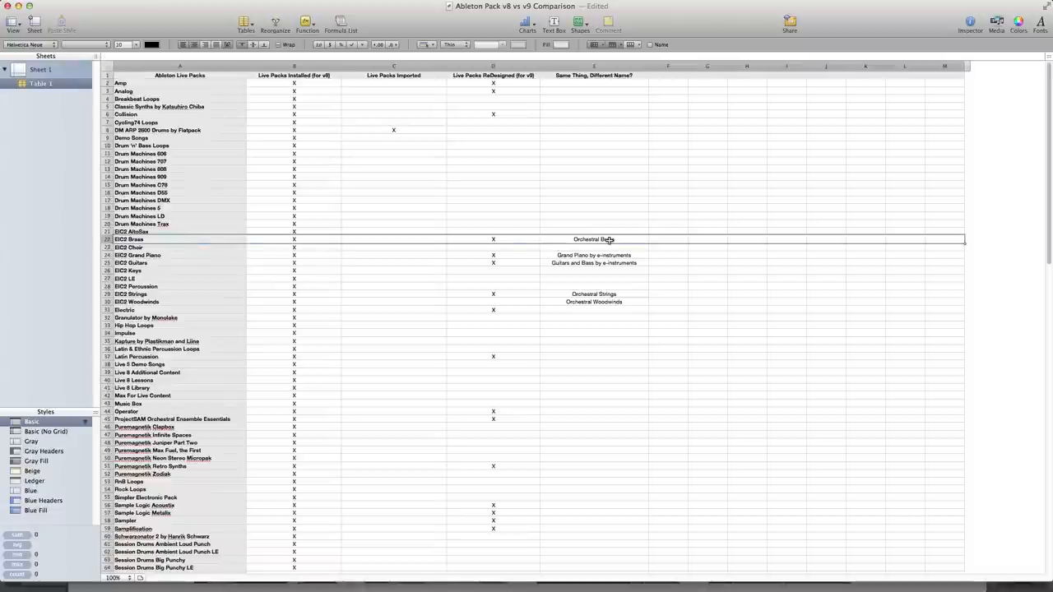
pyautogui.moveTo(162, 239)
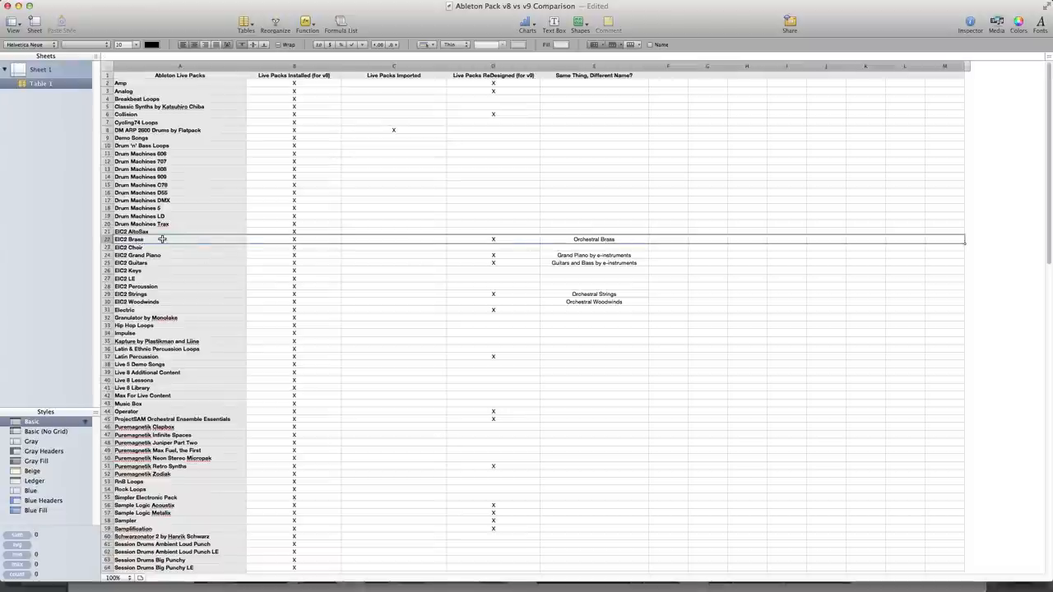